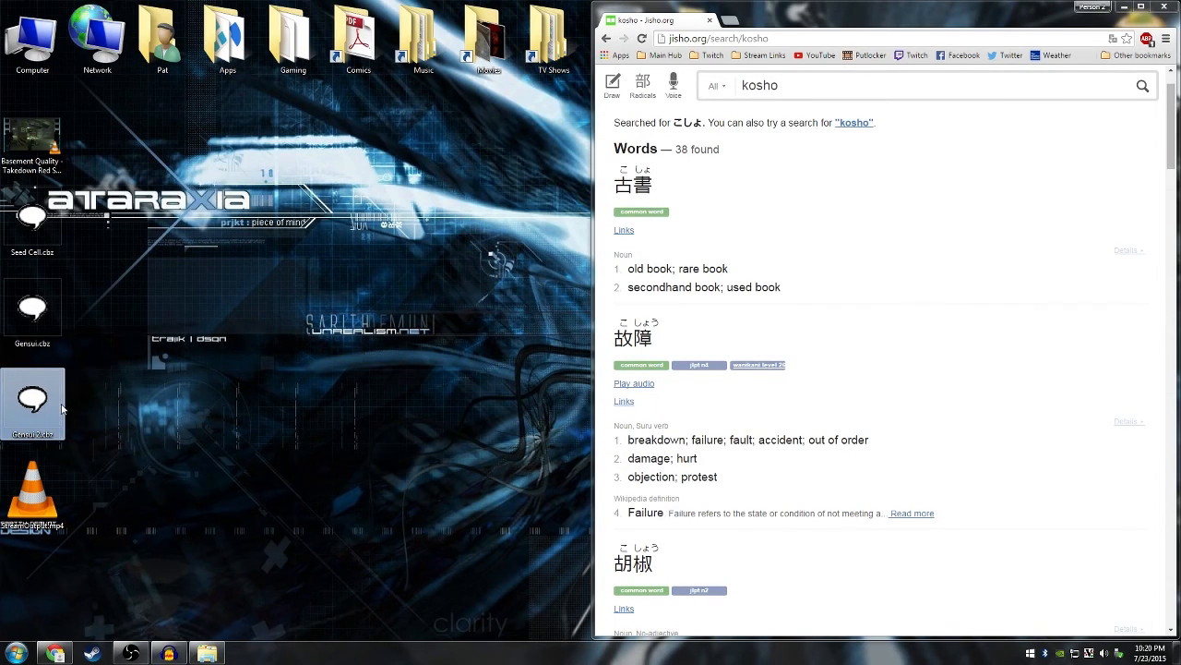
- Open the pencil comic page file from the desktop in the image viewer
double_click(33, 402)
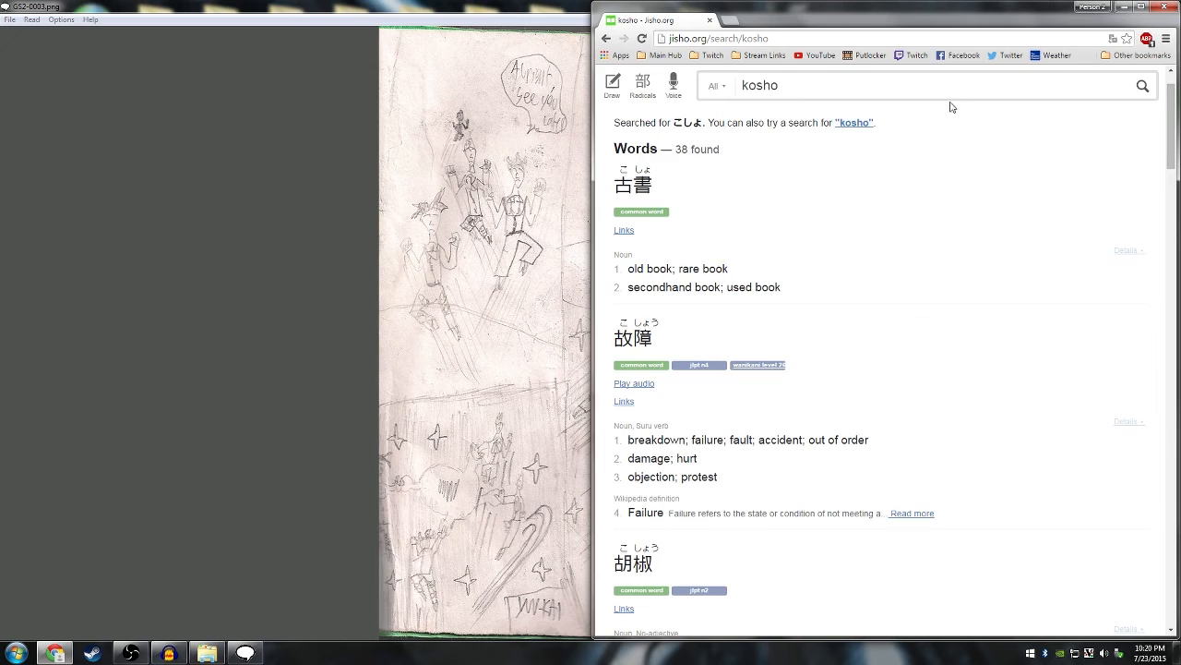
- Replace the previous Jisho search term 'kosho' with 'taisha' and run the search
triple_click(760, 85)
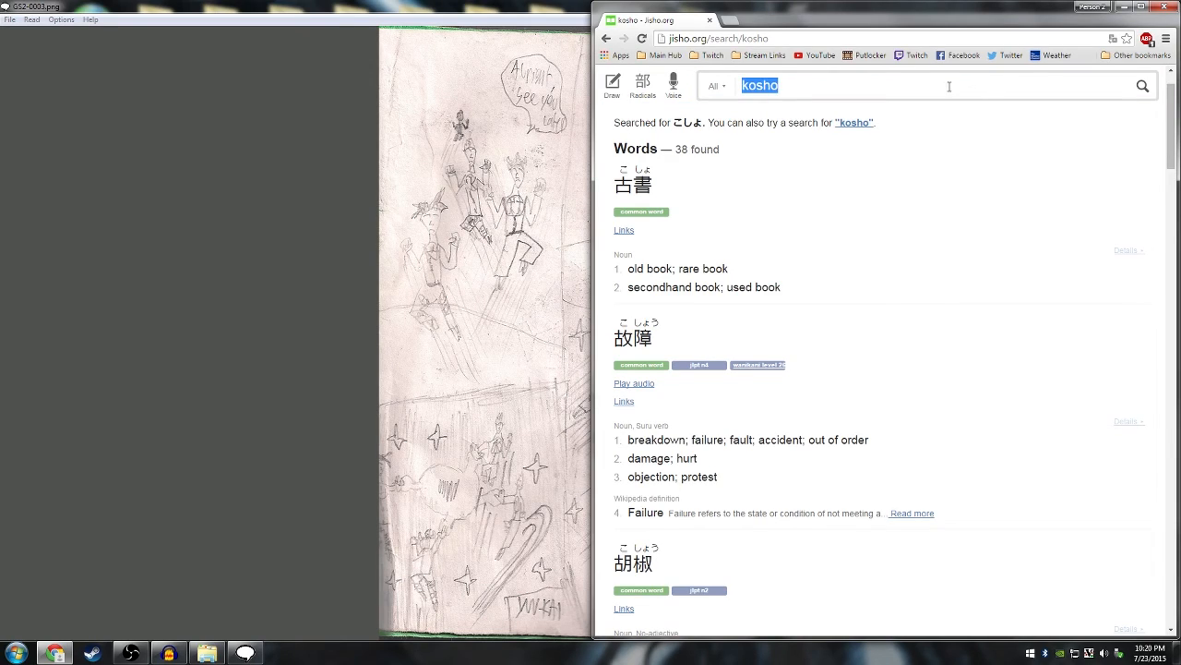
type("taish")
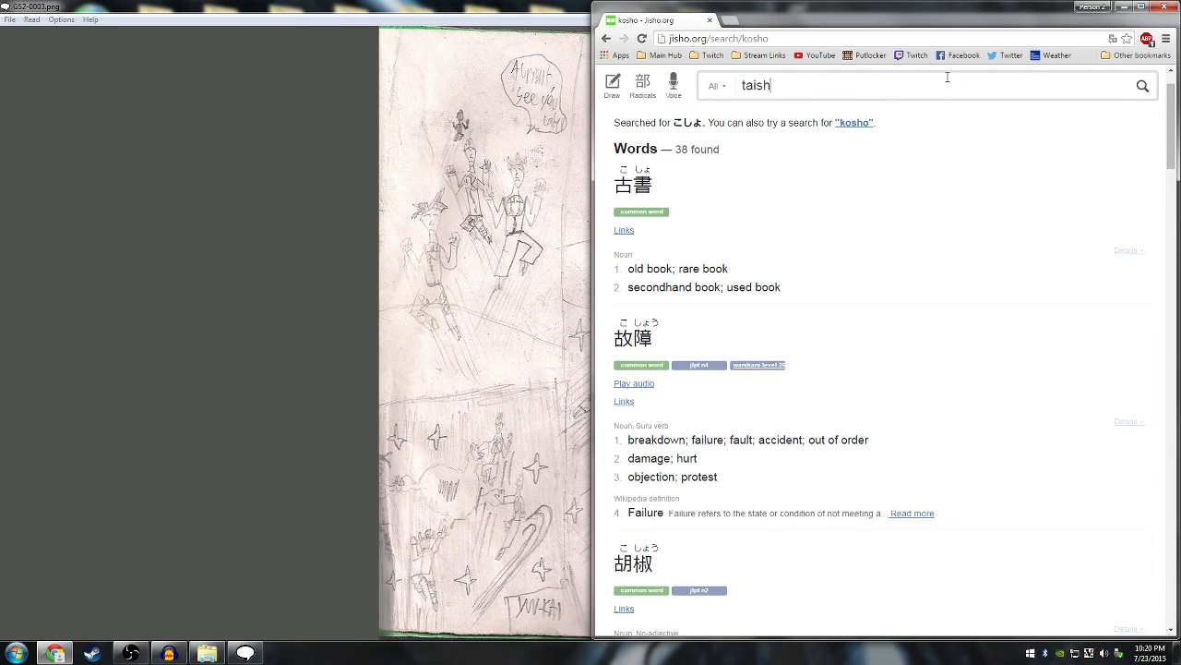
type("a")
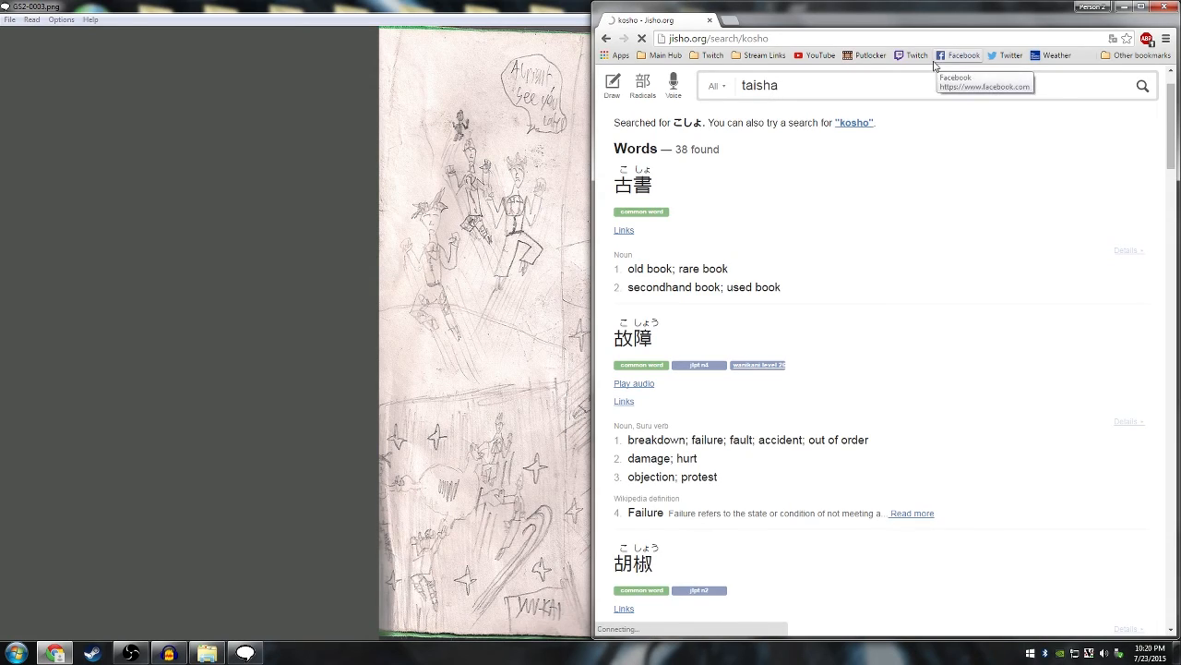
key("Return")
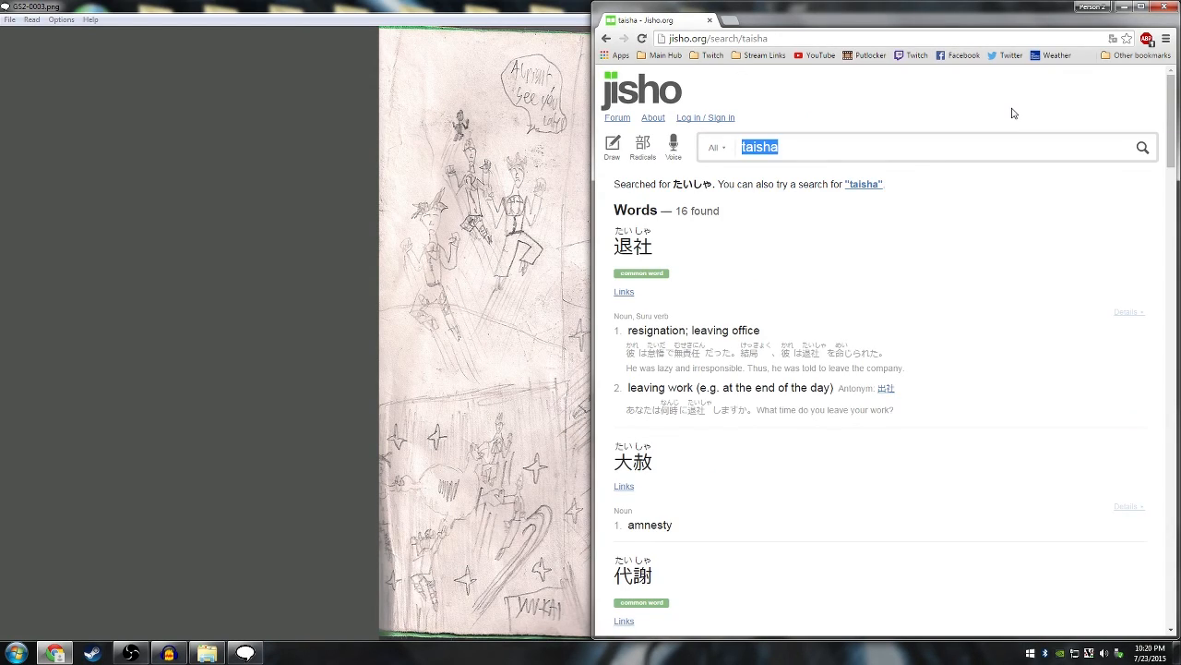
- Browse the taisha results, viewing lookup links for 大赦 and scrolling through entries like 退社, 代謝 and 大社
left_click(624, 486)
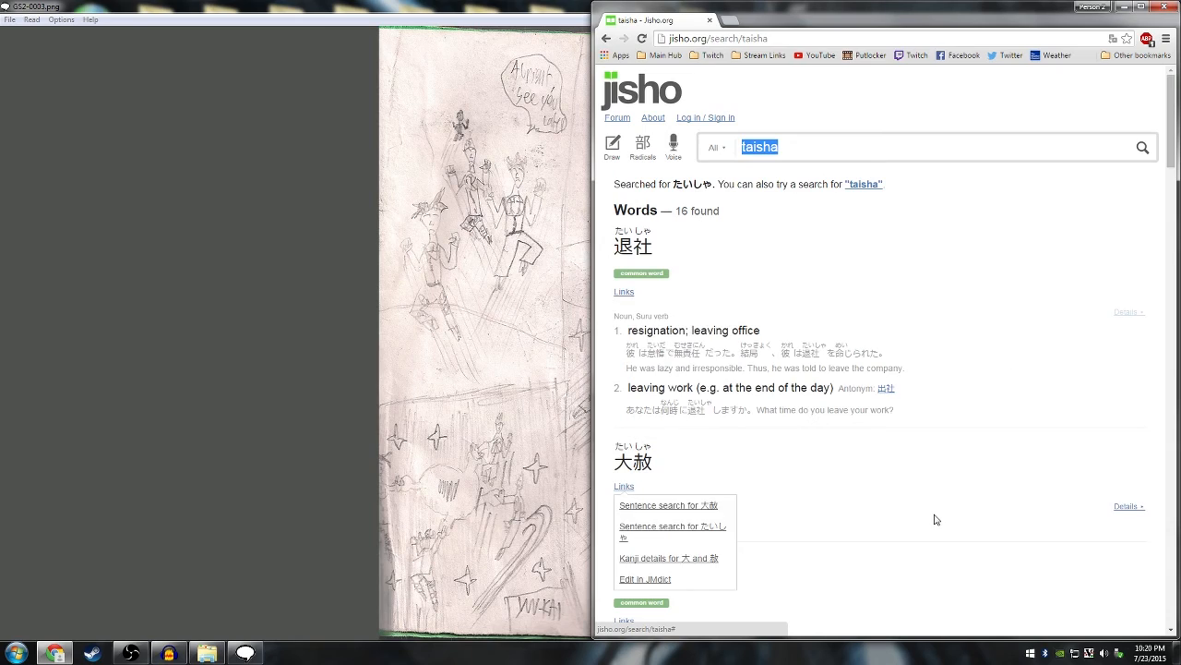
scroll("down", 3)
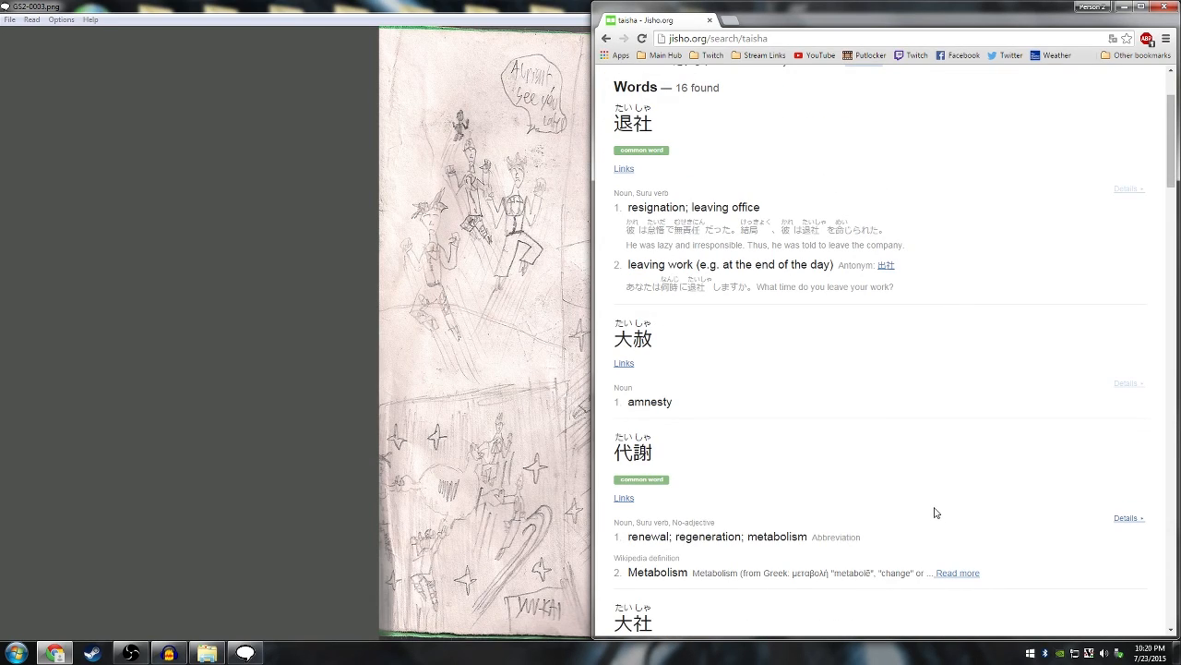
scroll("down", 3)
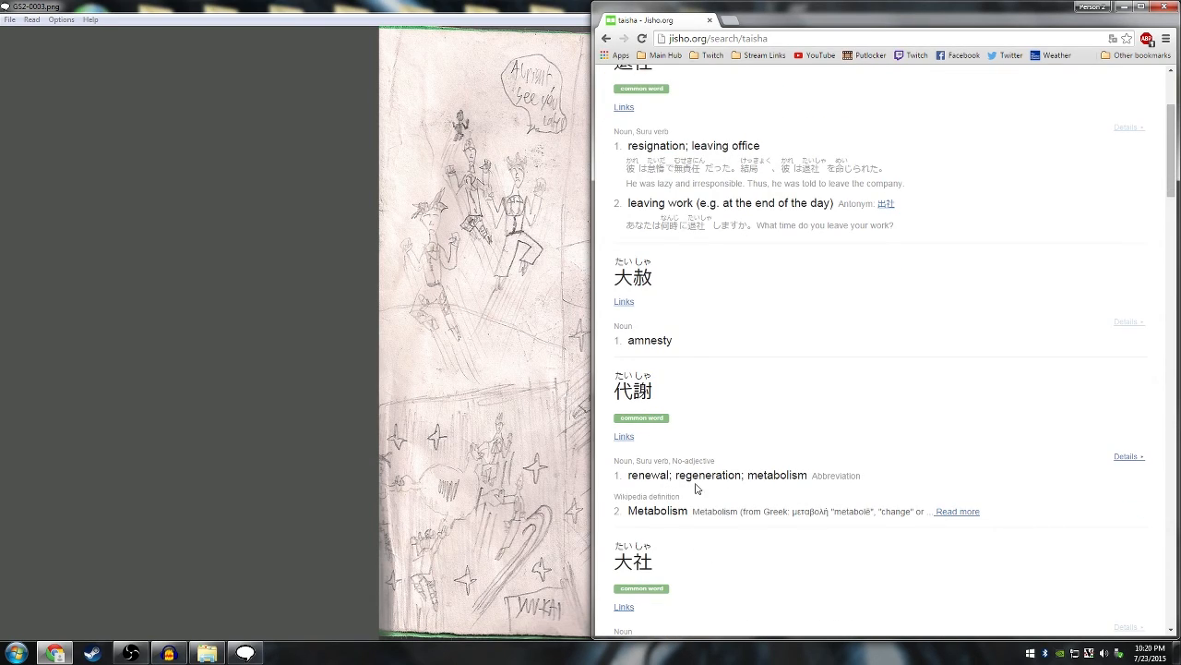
mouse_move(775, 495)
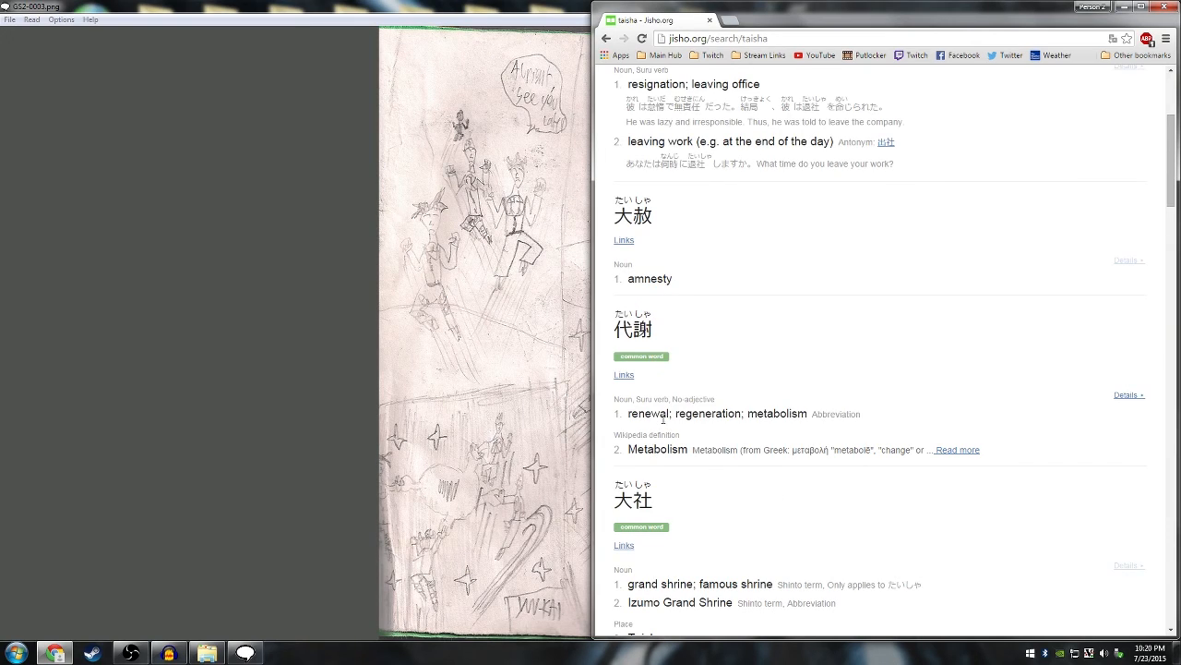
scroll("up", 3)
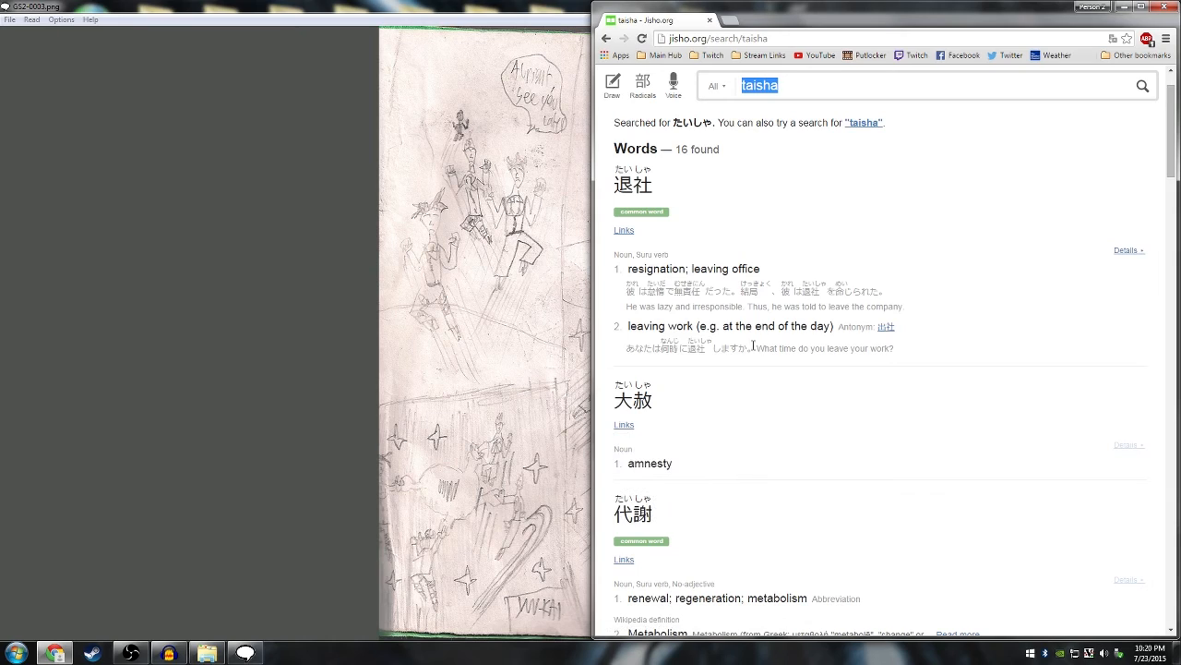
scroll("down", 3)
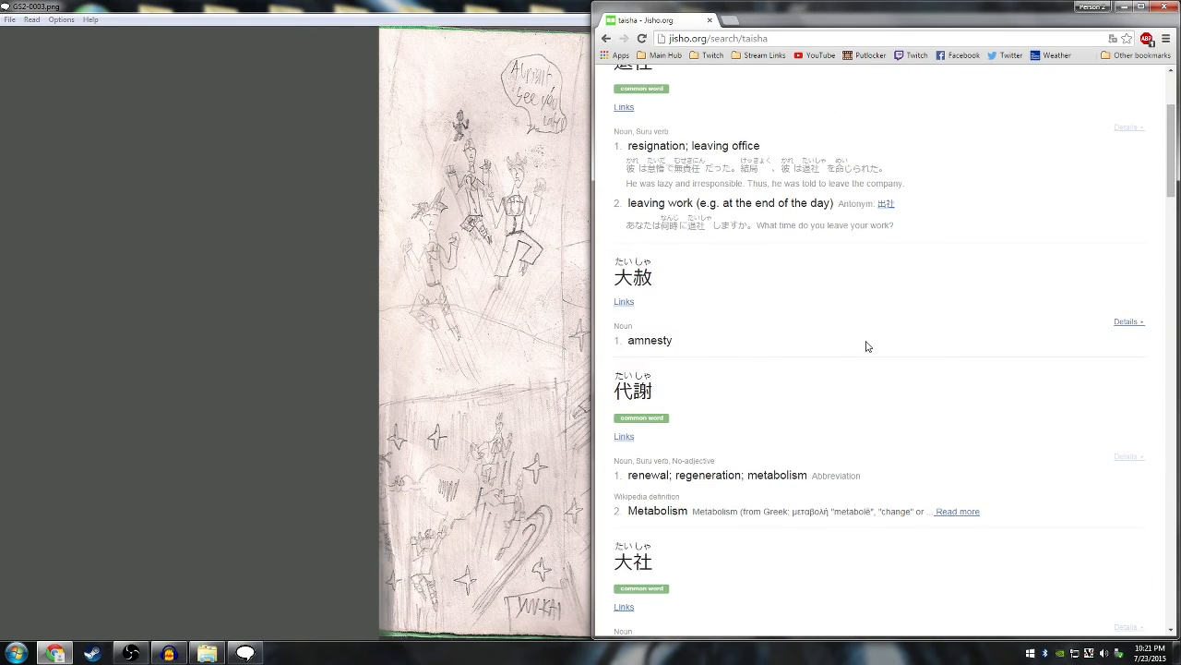
left_click(624, 292)
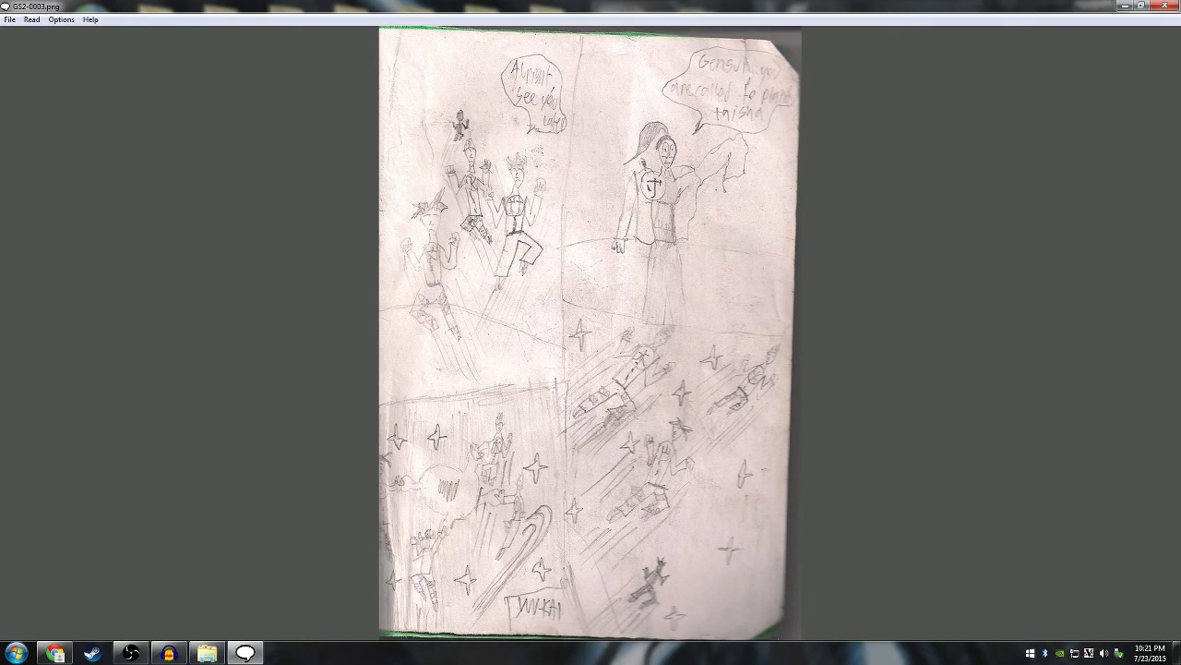
mouse_move(281, 12)
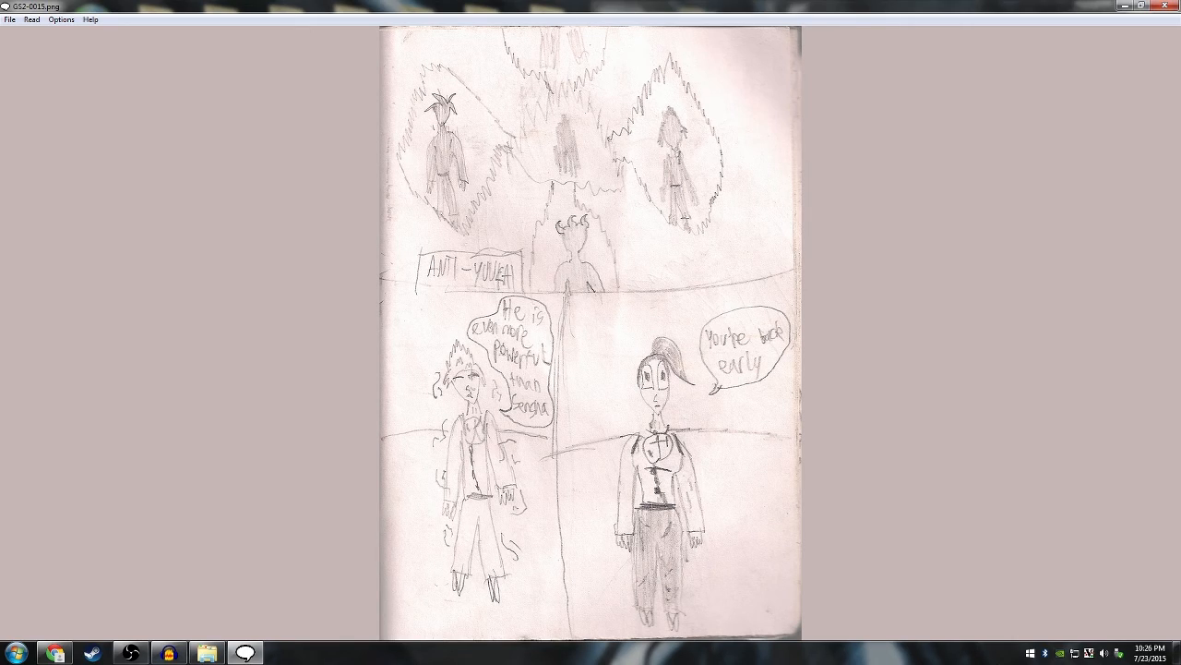
mouse_move(1000, 653)
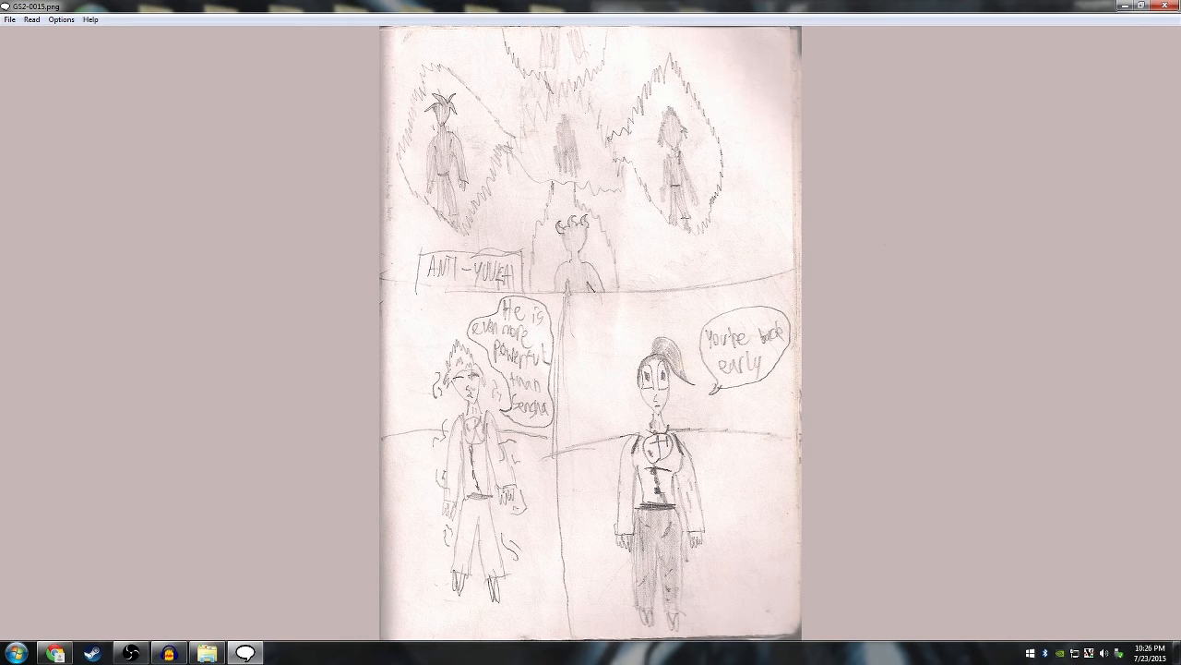
mouse_move(895, 251)
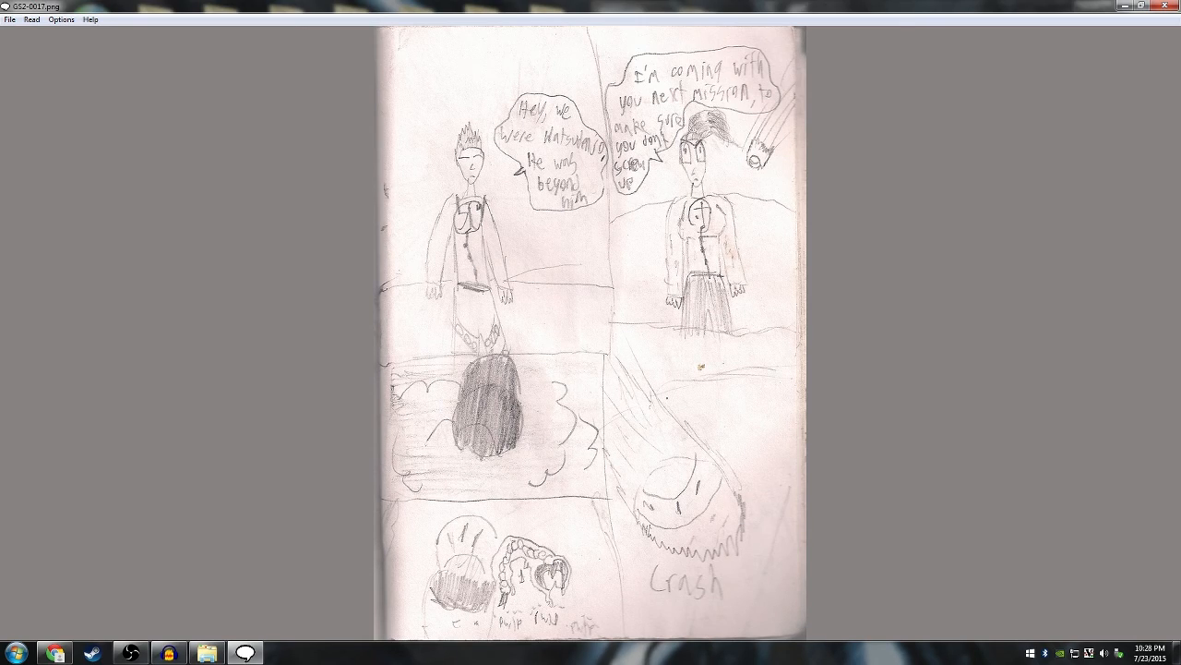
mouse_move(696, 15)
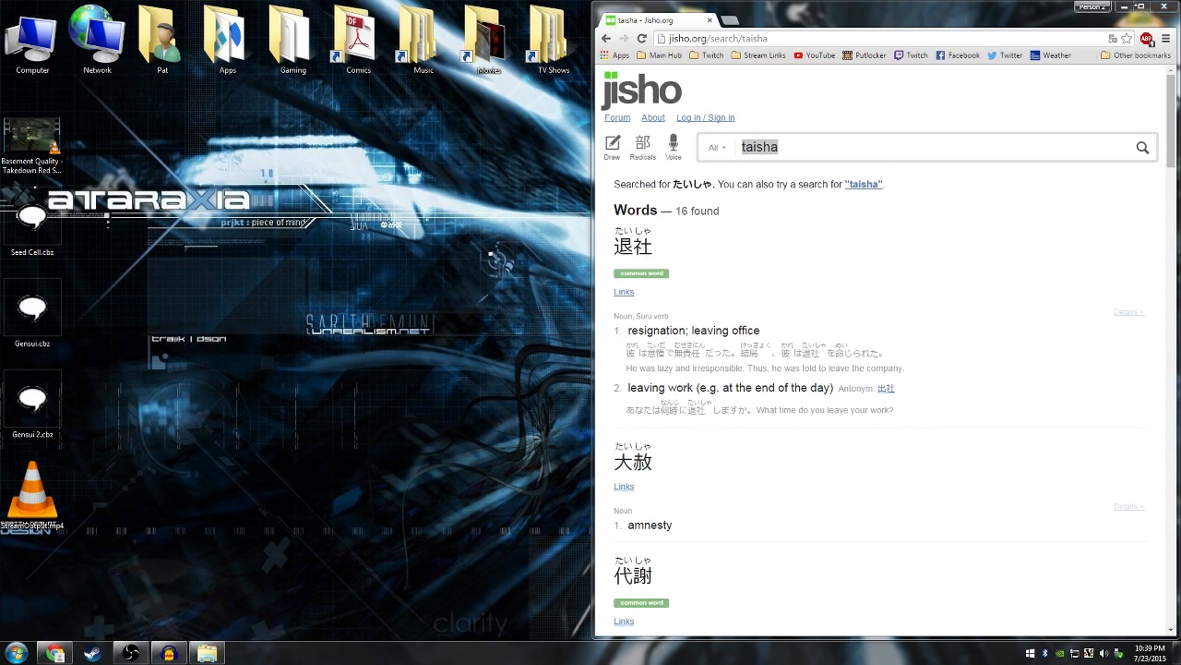
- Maximize the browser so the Jisho taisha results fill the whole screen
left_click(1159, 18)
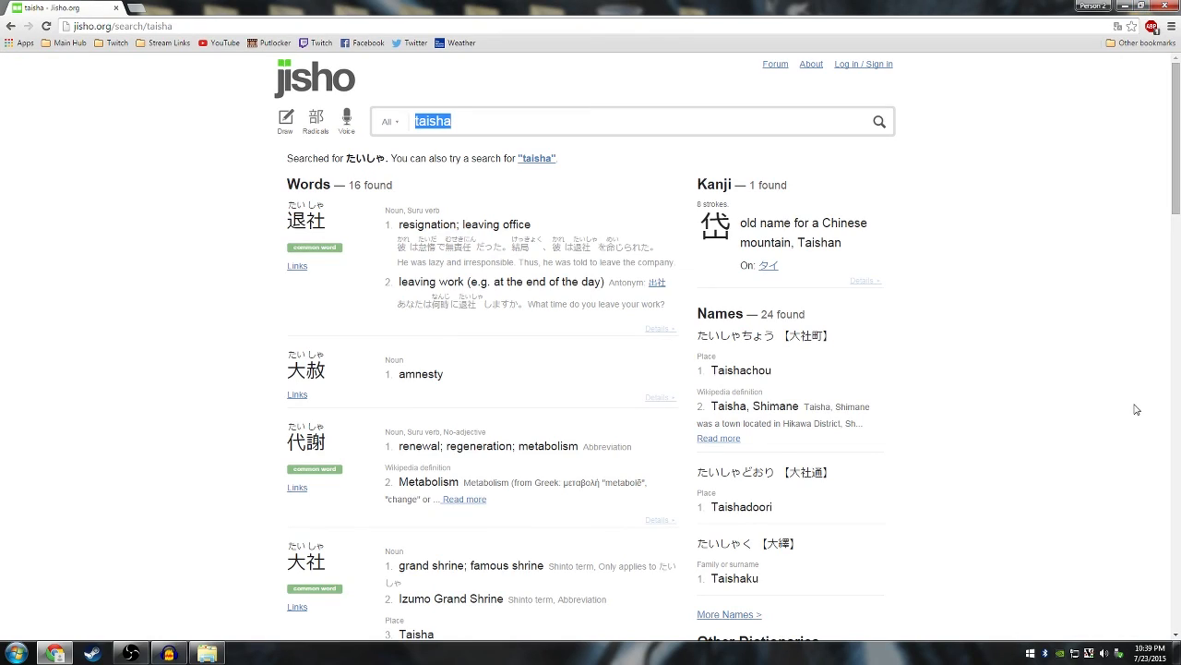
mouse_move(1060, 443)
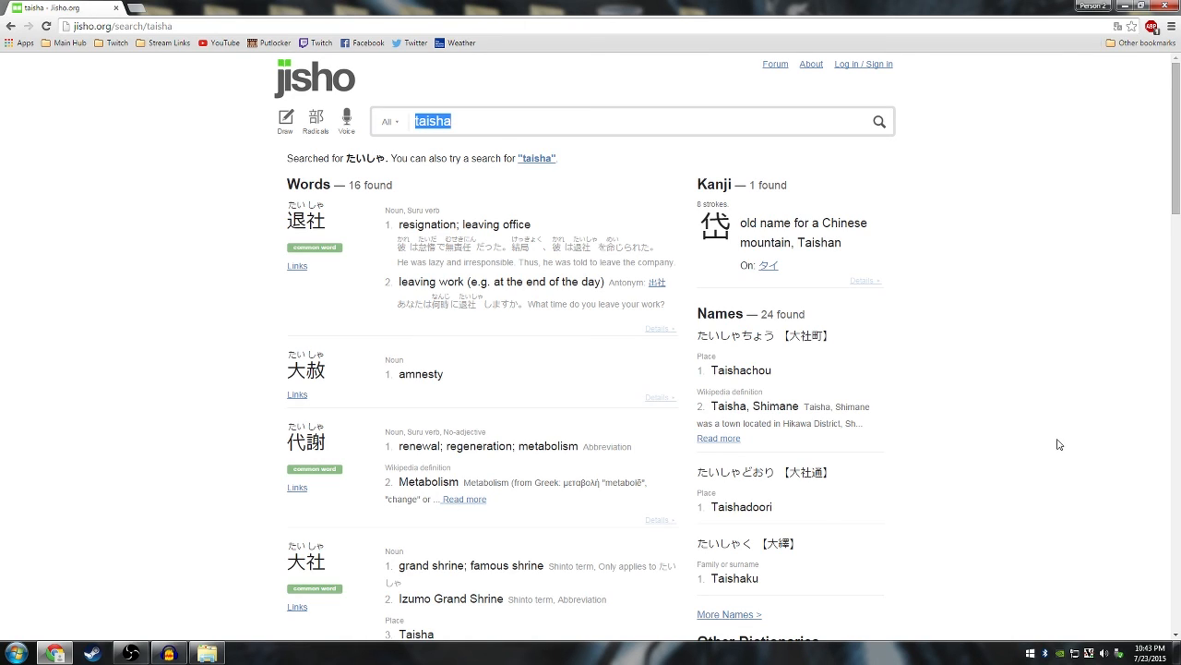
- Scroll down to later taisha entries such as 貸借対照表 (balance sheet) and 代謝経路 (metabolic pathway)
scroll("down", 3)
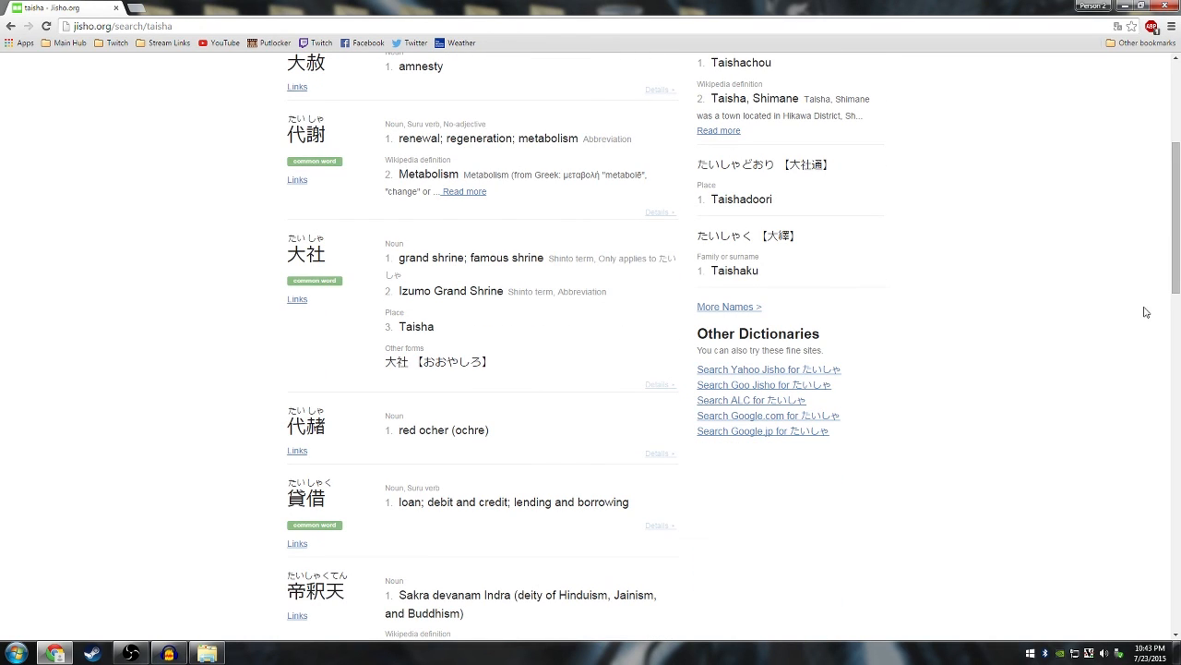
scroll("down", 3)
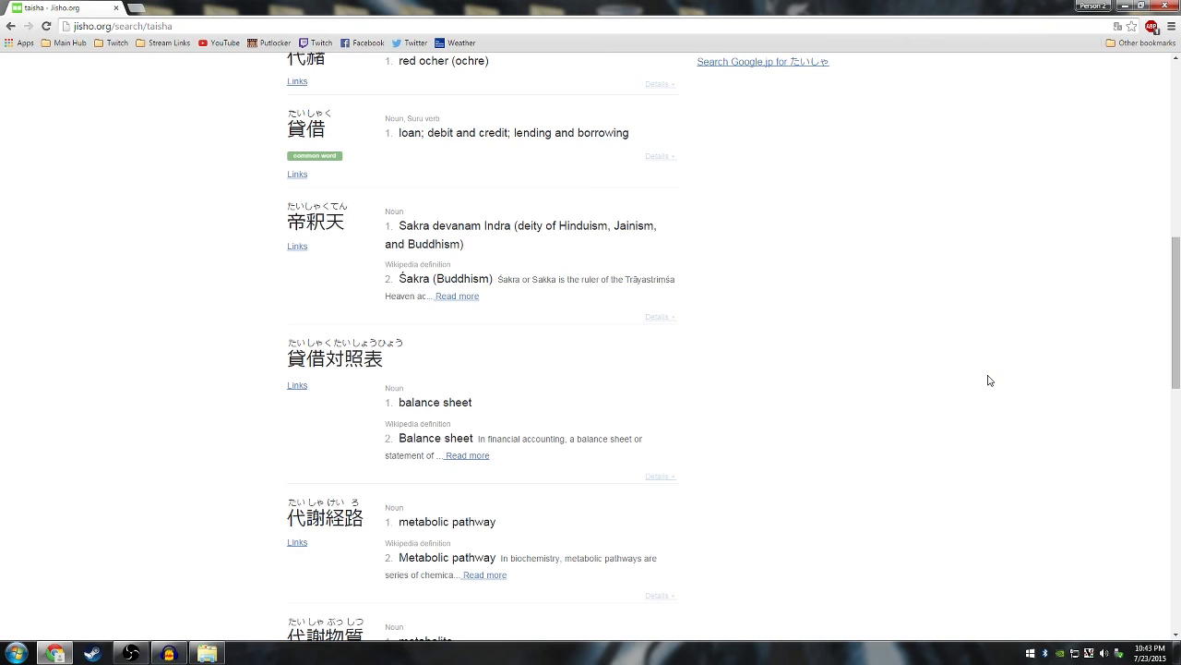